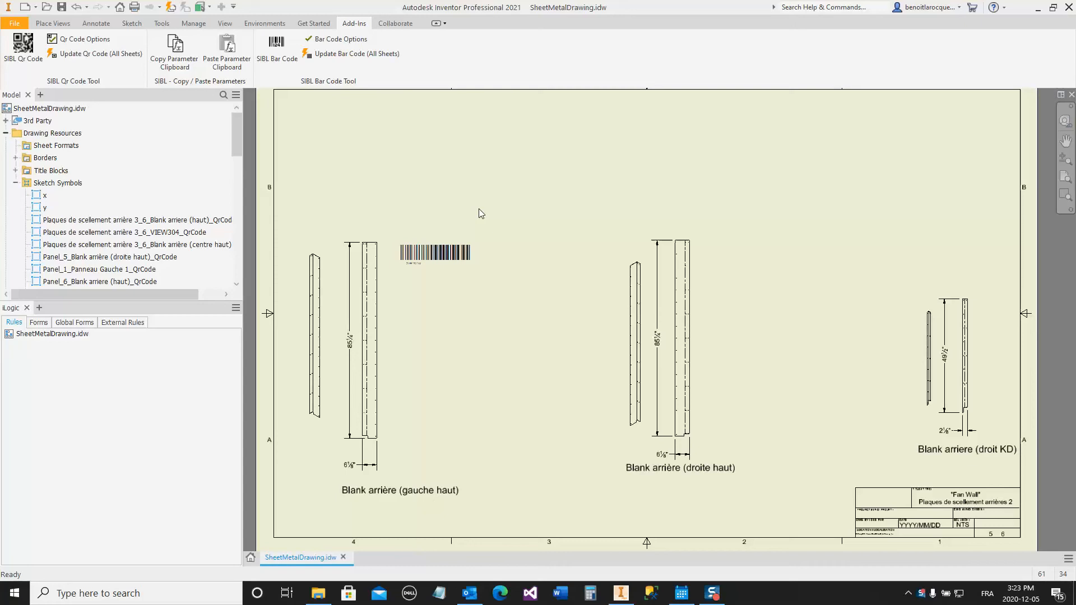
mouse_move(502, 192)
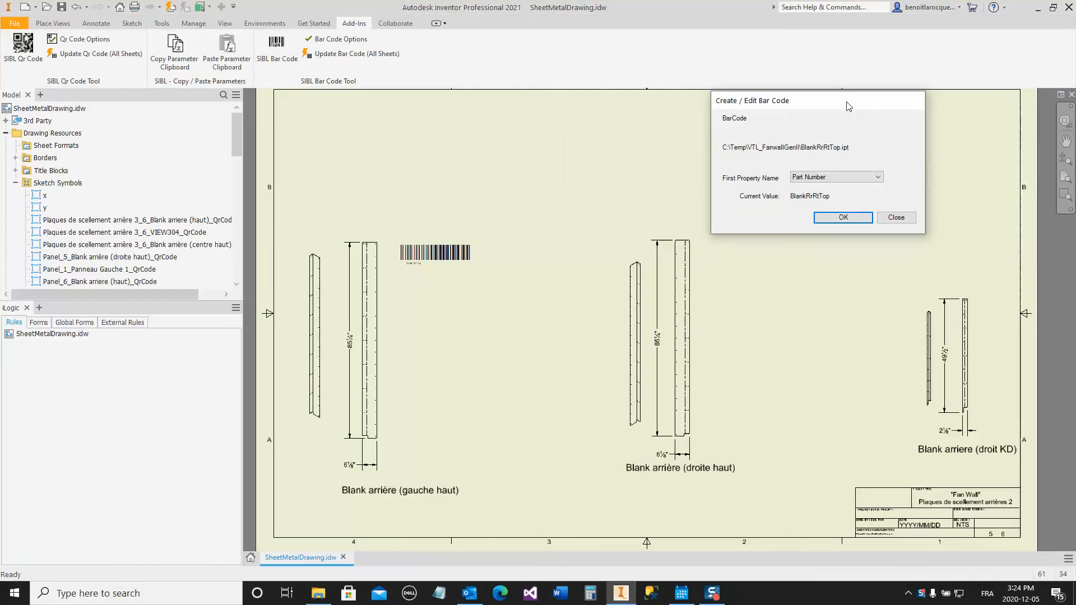
Pick the droite haut view and encode its Part Number, BlankRrRtTop, as a new barcode
left_click(876, 177)
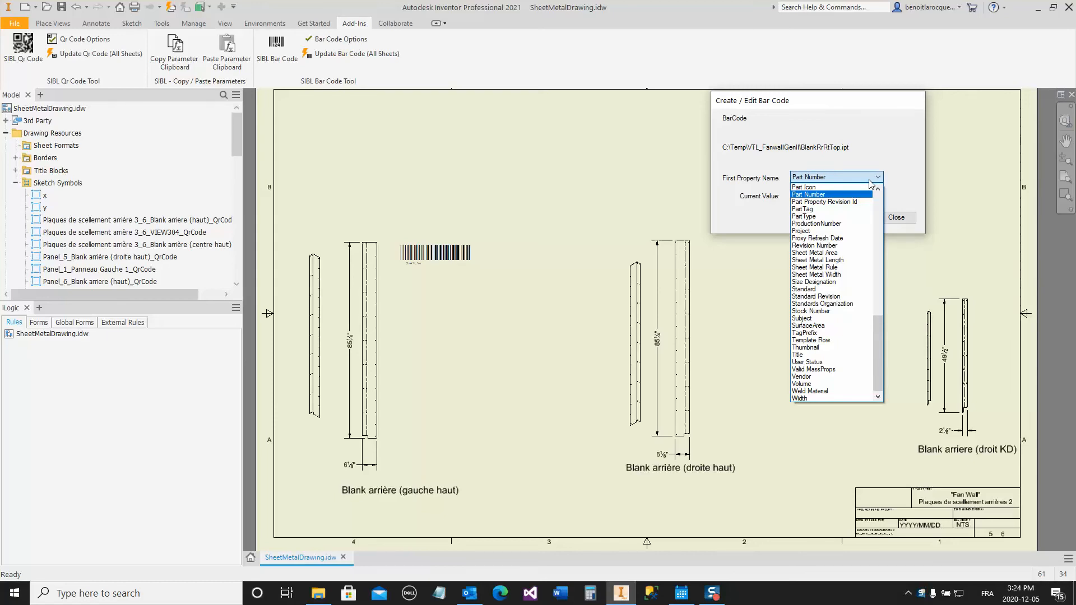
left_click(809, 193)
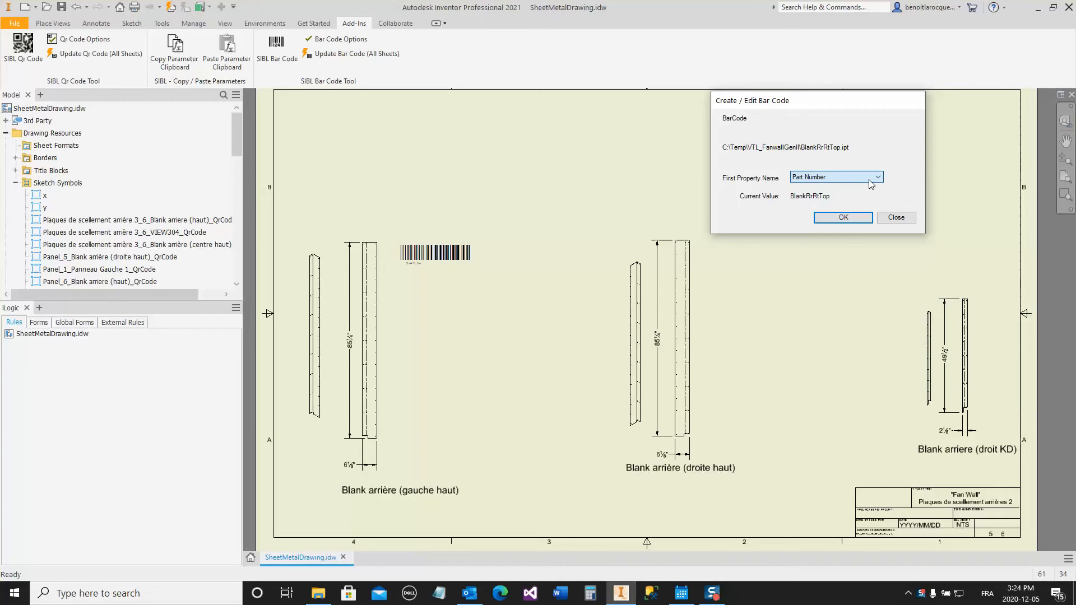
left_click(841, 217)
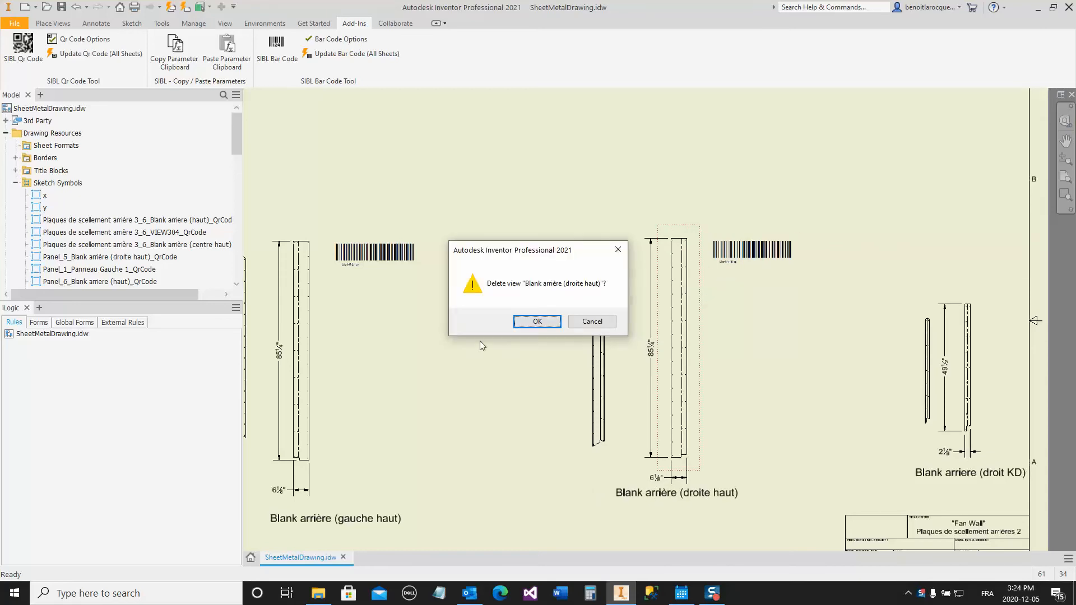
Confirm deleting the droite haut view with its barcode, then select the remaining left-view barcode
left_click(537, 322)
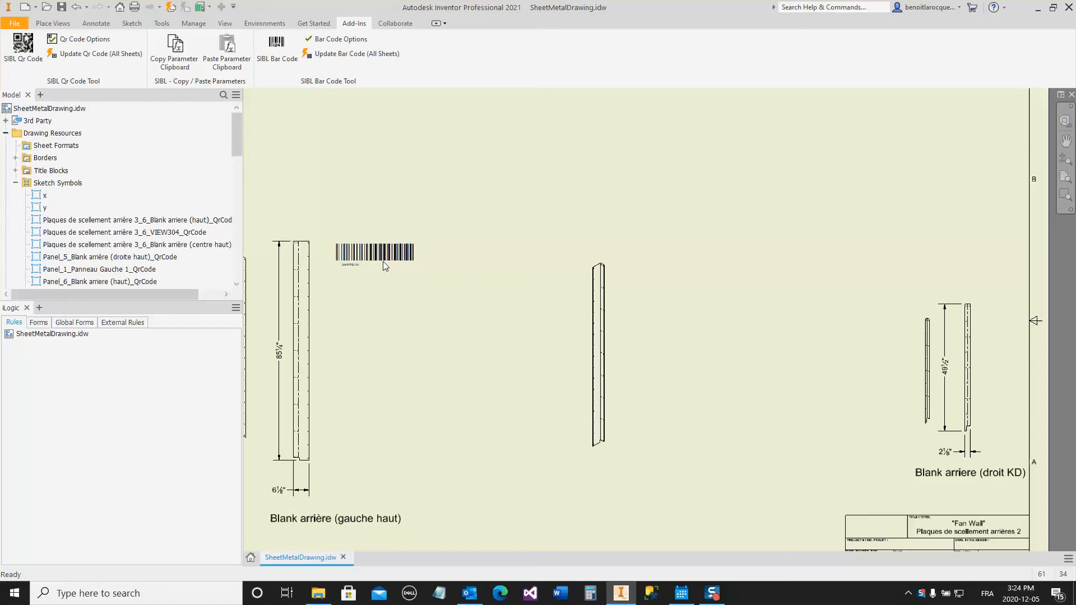
left_click(374, 252)
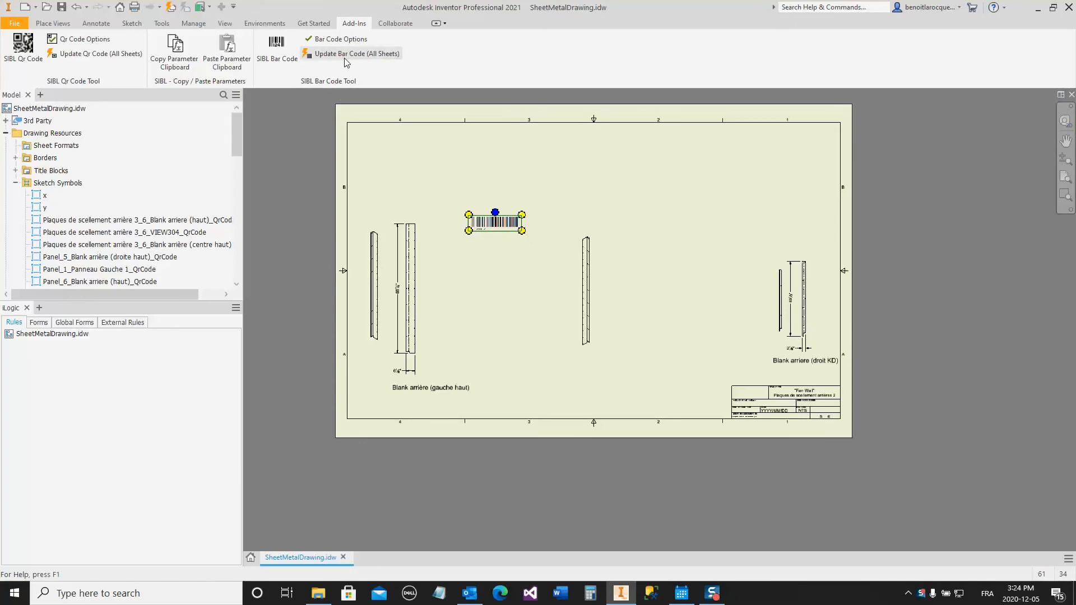
mouse_move(355, 54)
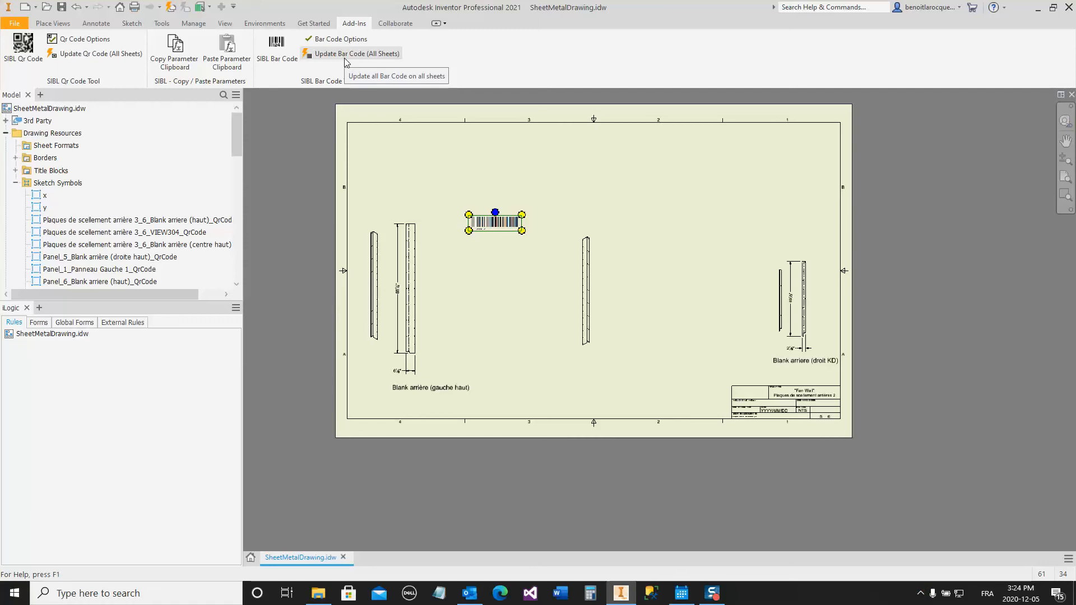
Run Update Bar Code (All Sheets) to regenerate every barcode in the drawing
left_click(341, 39)
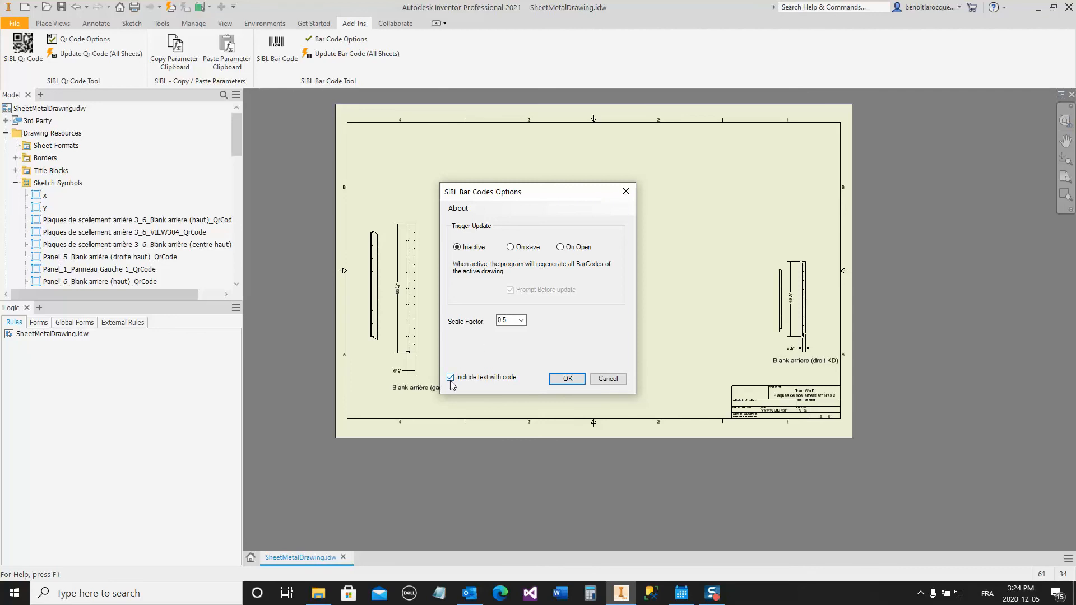
Enable Include text with code, keeping trigger Inactive and scale 0.5, and apply
left_click(566, 379)
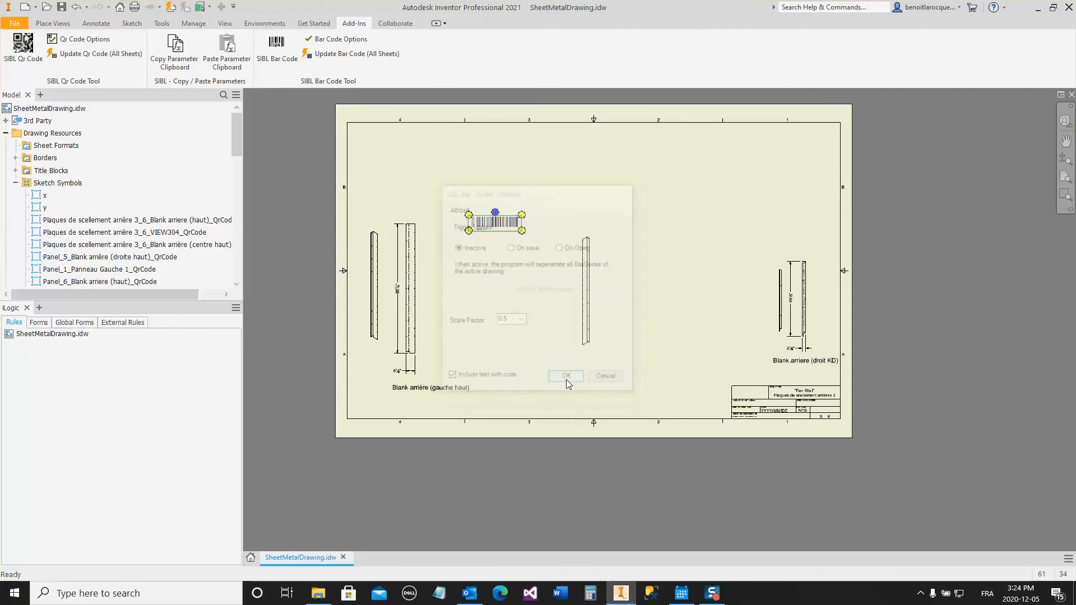
left_click(564, 375)
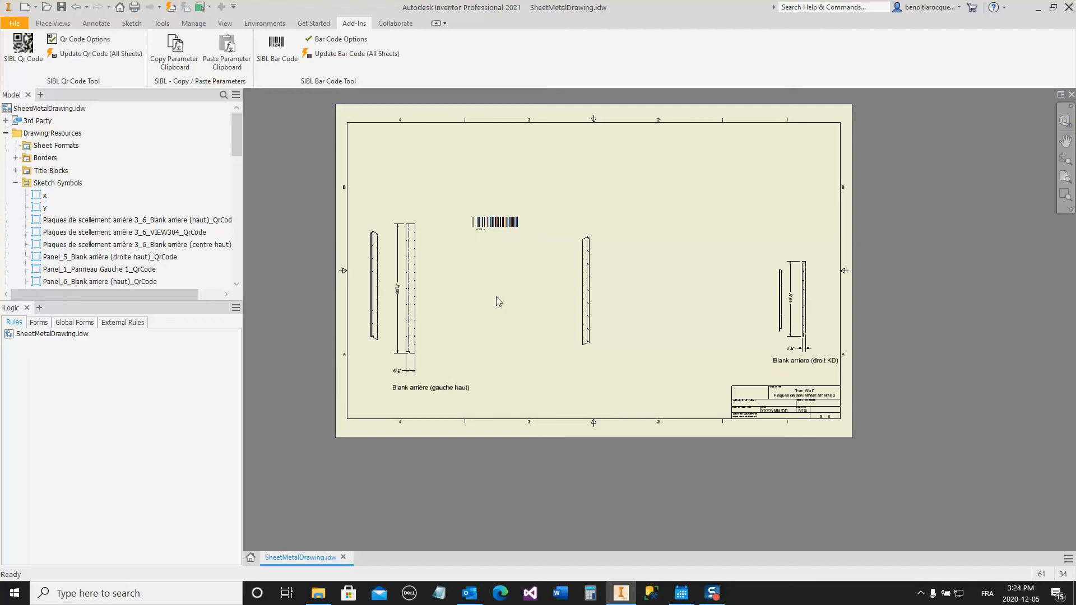